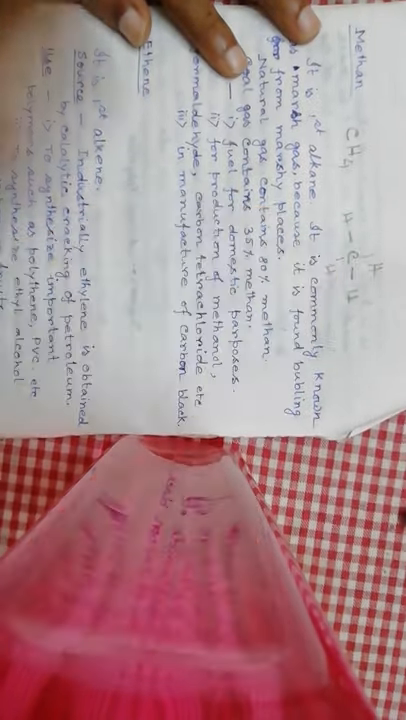
mouse_move(180, 260)
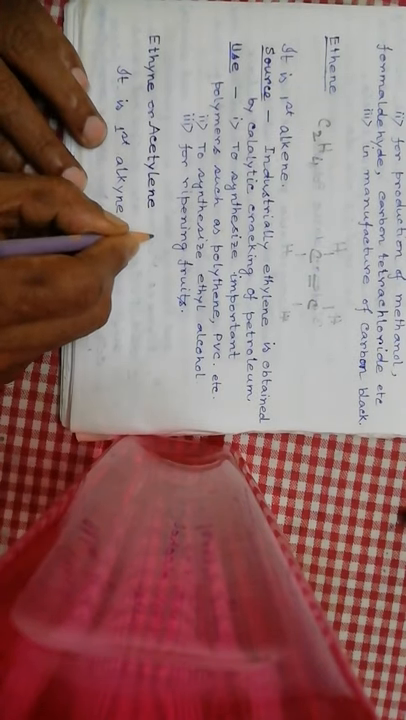
type("C2H")
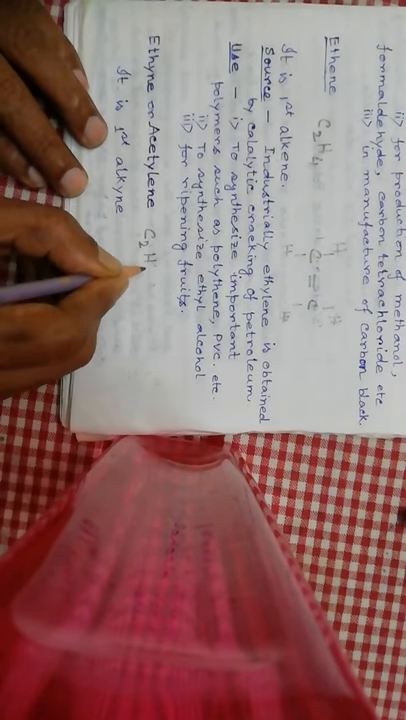